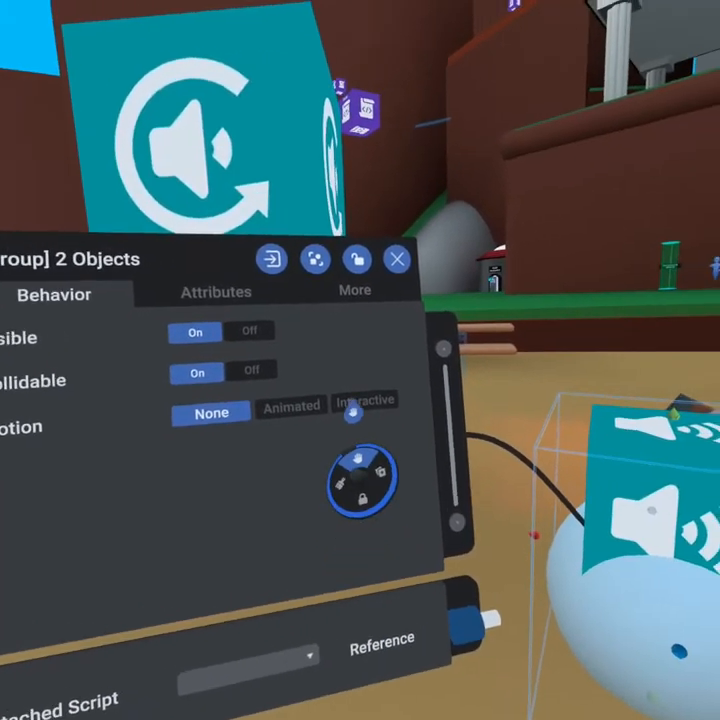
Set the group's Motion to Interactive and its physics material to Rubberball
click(364, 400)
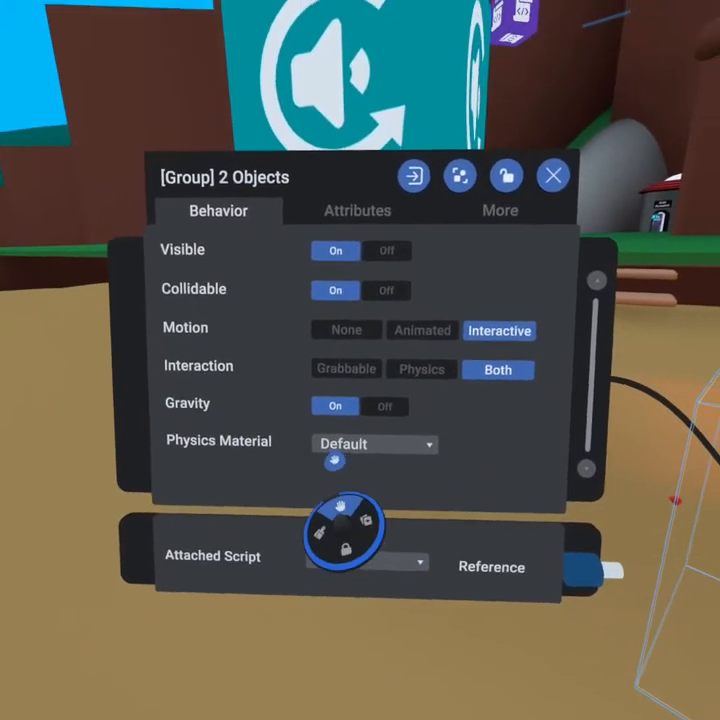
click(374, 444)
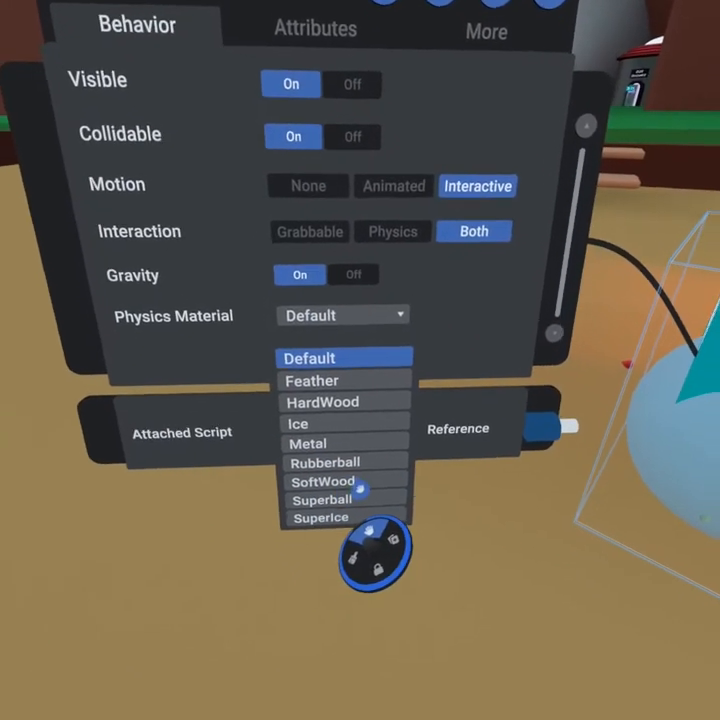
click(324, 462)
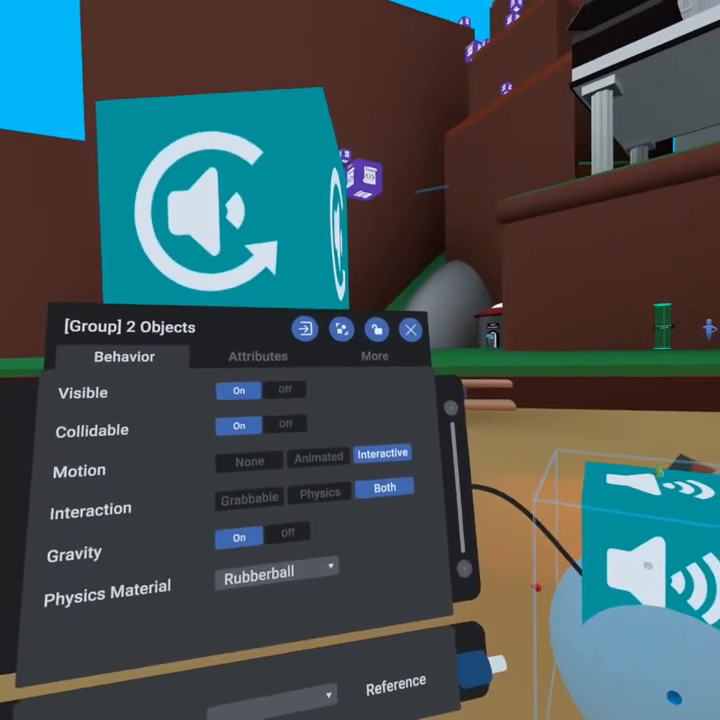
In the More settings, set Collision Events From to Objects Tagged
click(374, 356)
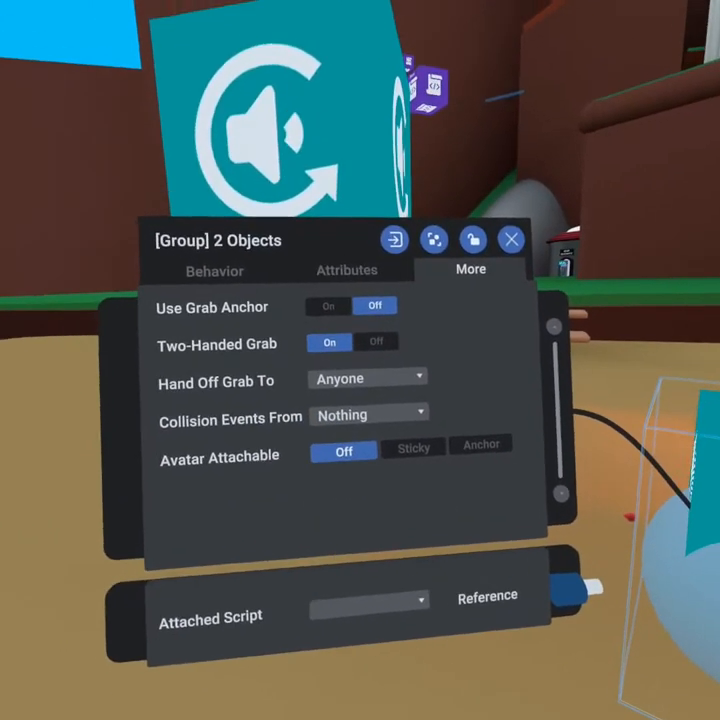
click(344, 452)
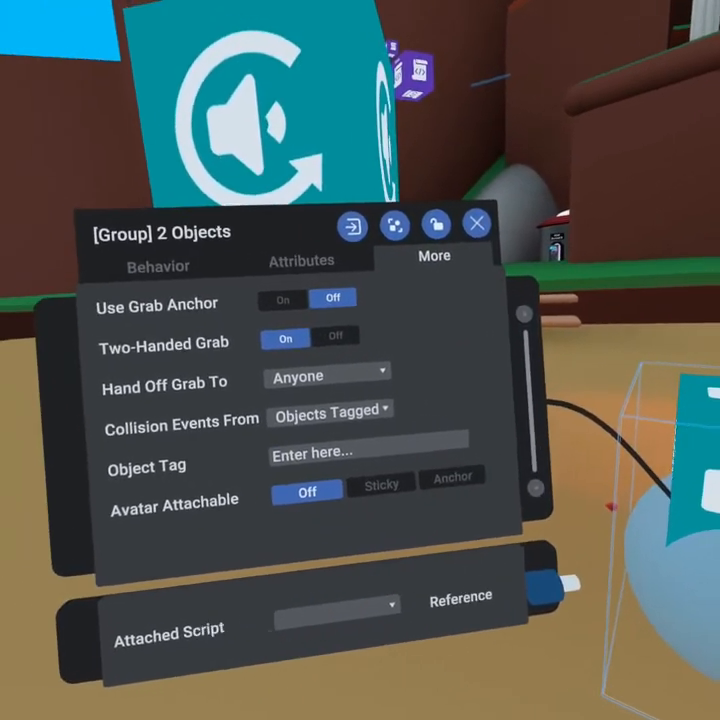
click(368, 452)
text(wood)
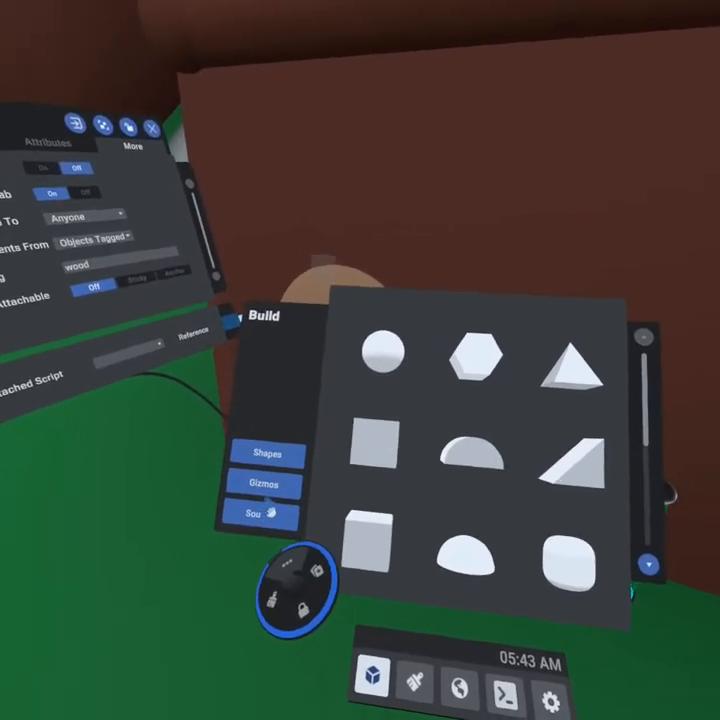
Bring up the scripting tools for the ball
click(268, 486)
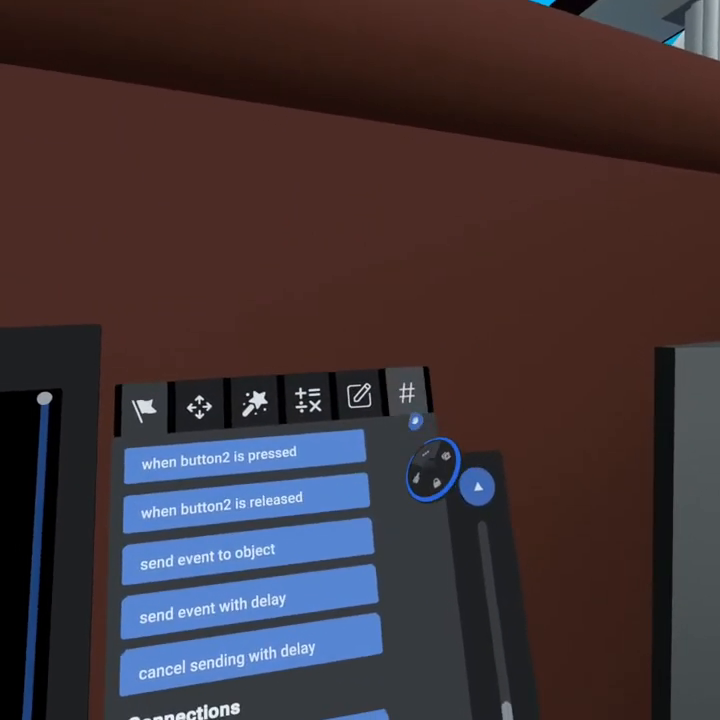
click(404, 398)
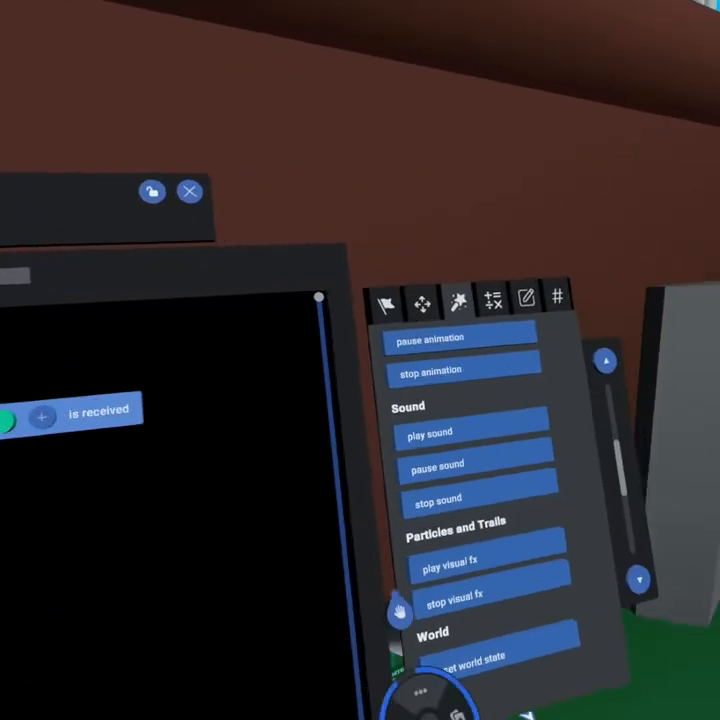
Switch the script editor to its Variables list
click(558, 296)
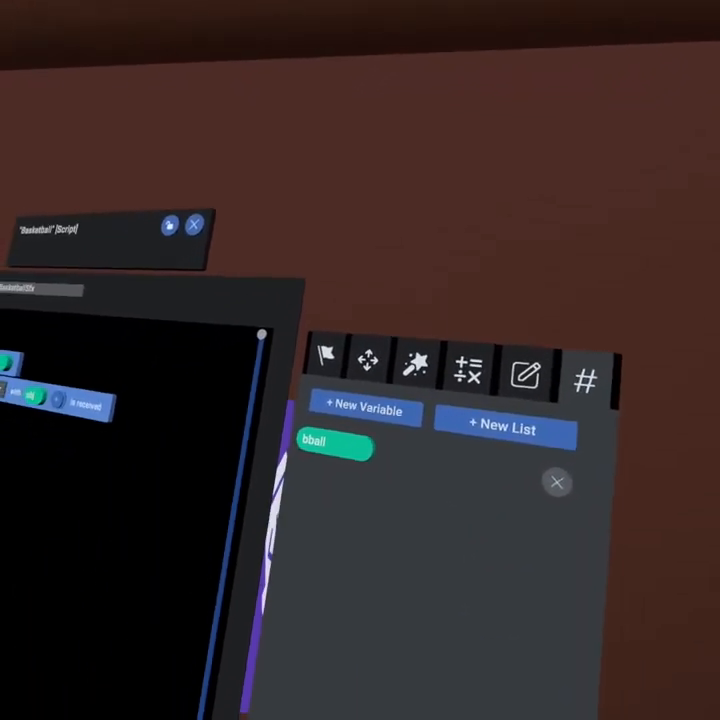